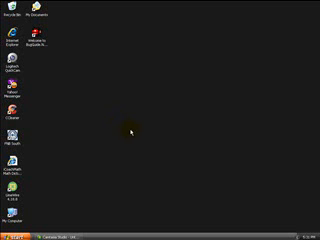
mouse_move(38, 72)
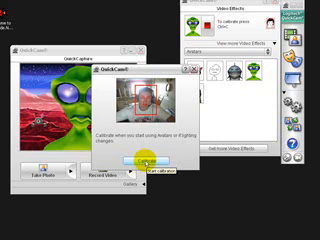
Step: Bring up the privacy shade dialog showing the camera image and its description
left_click(148, 160)
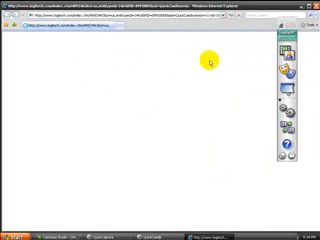
mouse_move(272, 48)
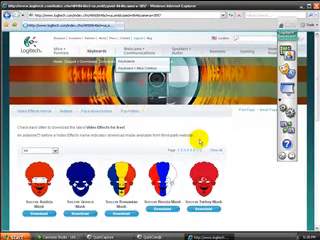
Step: Scroll through the masks gallery of Venetian masks, animal faces, sunglasses and headphones, then back up
scroll("down", 3)
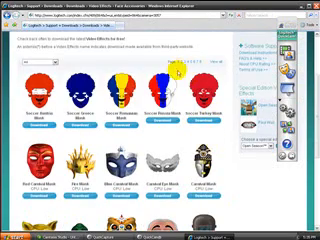
scroll("down", 3)
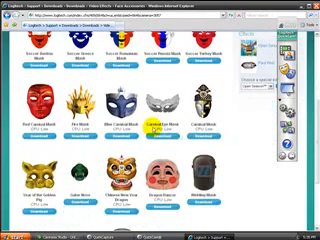
scroll("down", 3)
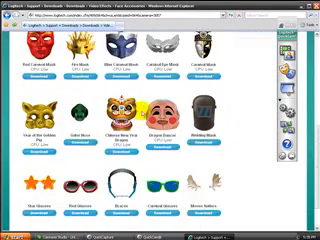
scroll("down", 3)
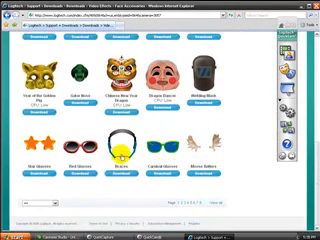
scroll("up", 3)
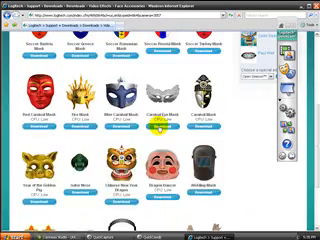
scroll("up", 3)
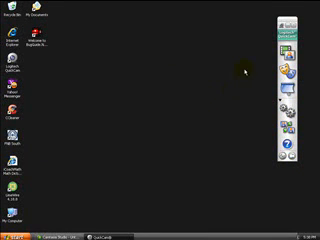
mouse_move(176, 130)
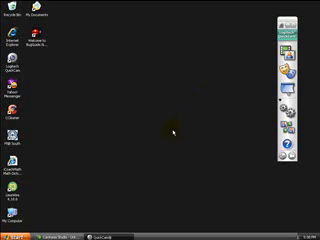